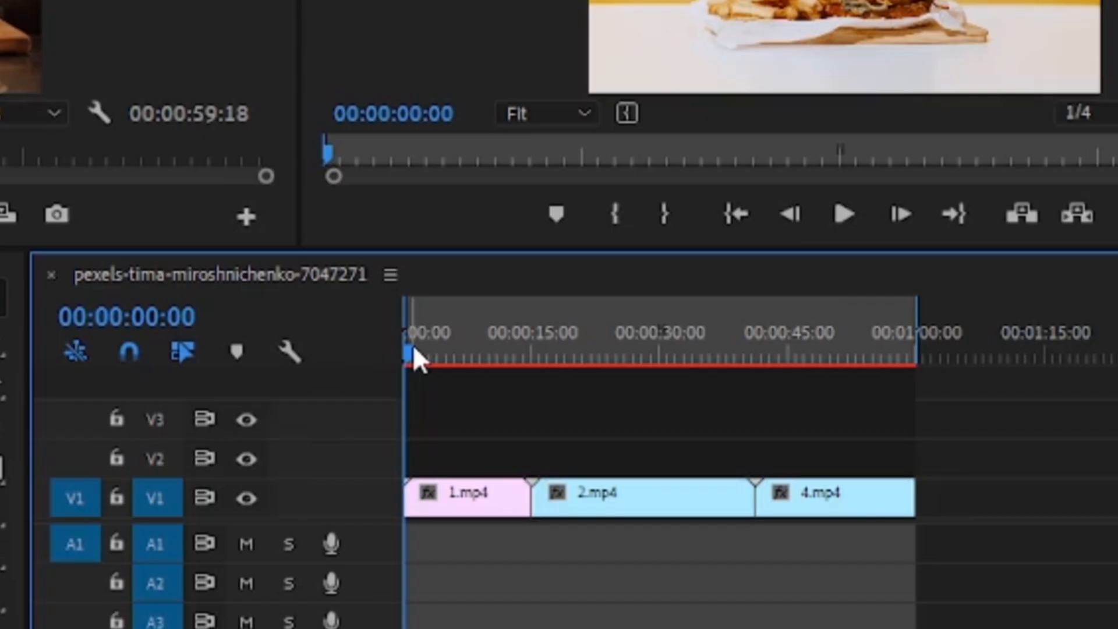
mouse_move(567, 567)
type("crop")
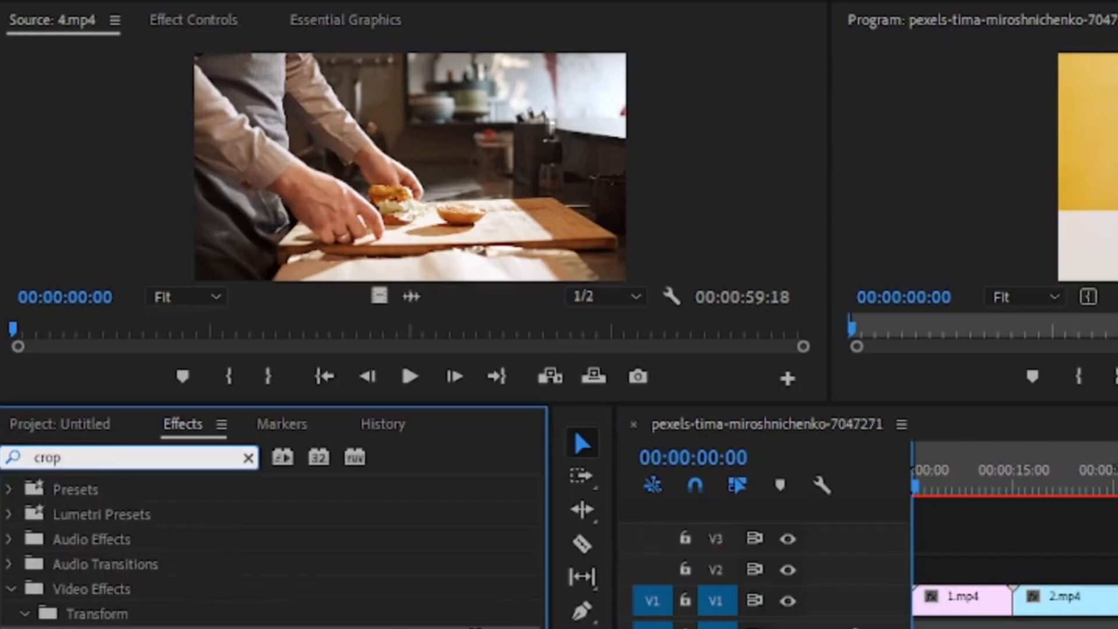
- Apply Crop to 1.mp4 and keyframe Crop Left 0 to 25% with Position X 1920 to 2894
left_click(91, 457)
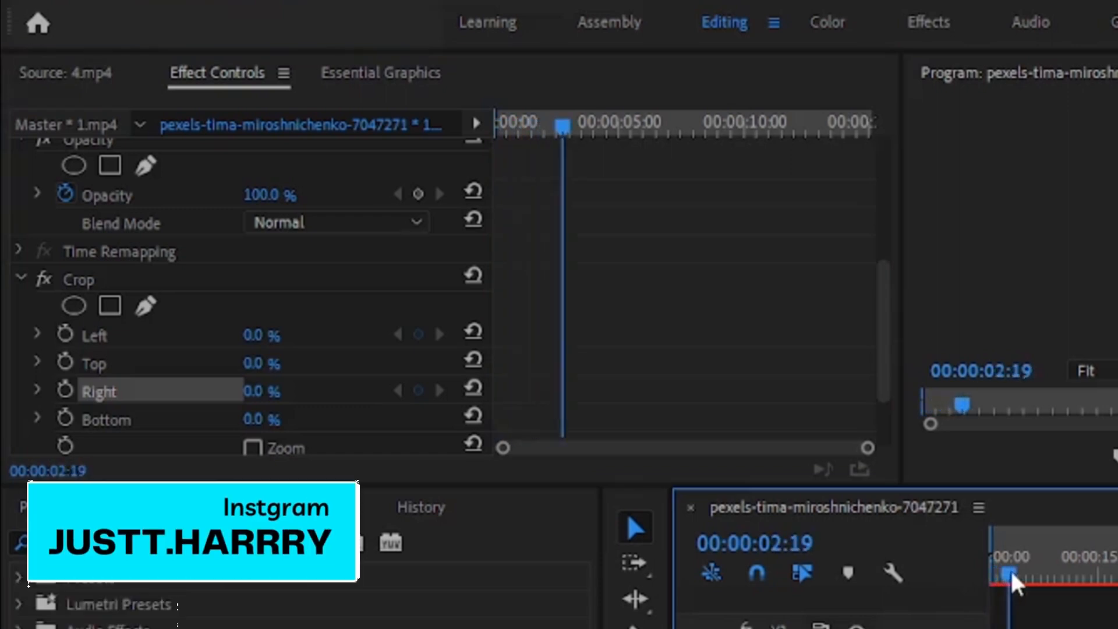
scroll("down", 3)
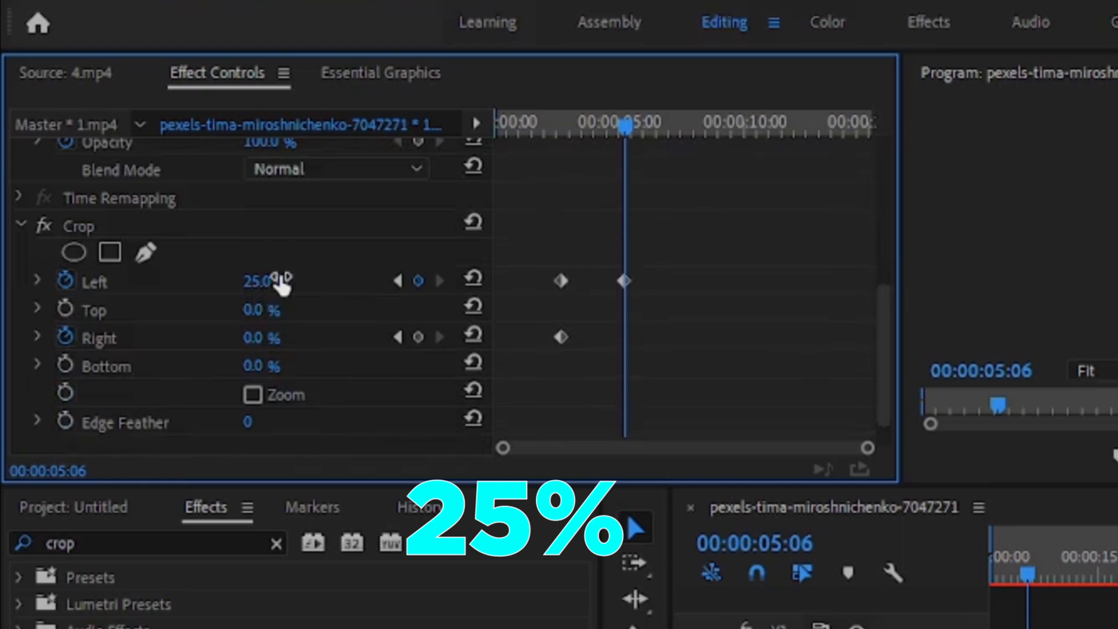
left_click(260, 337)
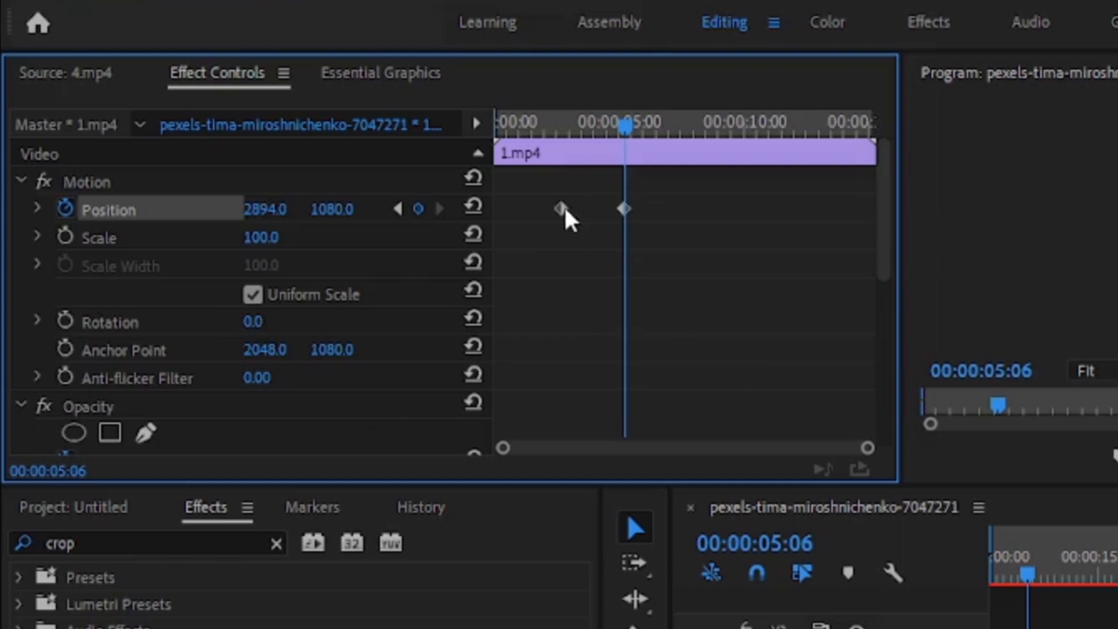
mouse_move(568, 219)
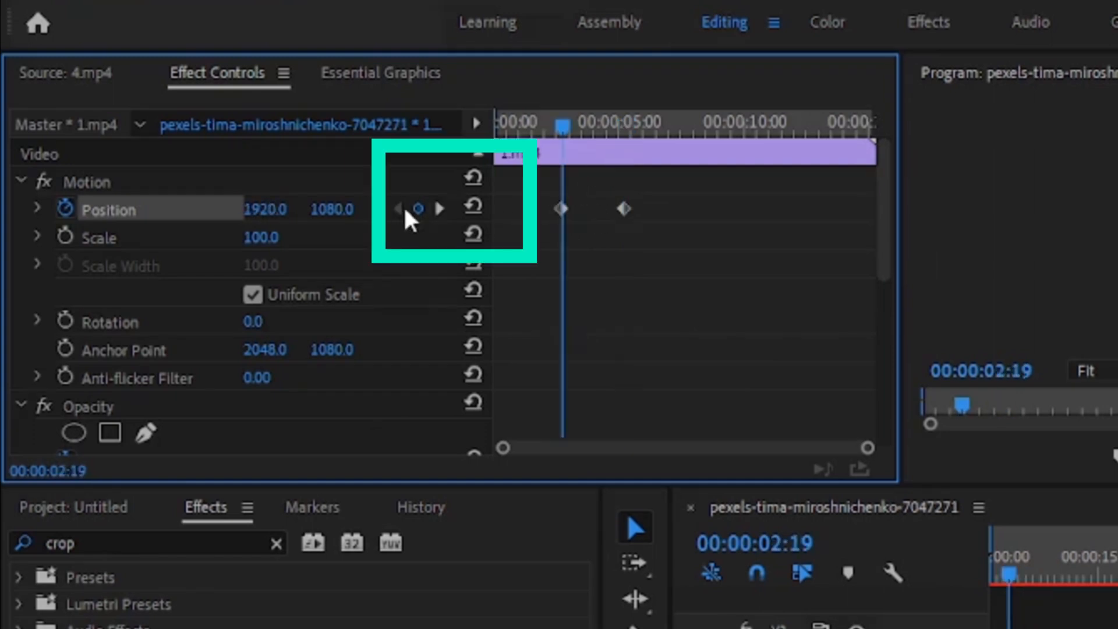
mouse_move(440, 209)
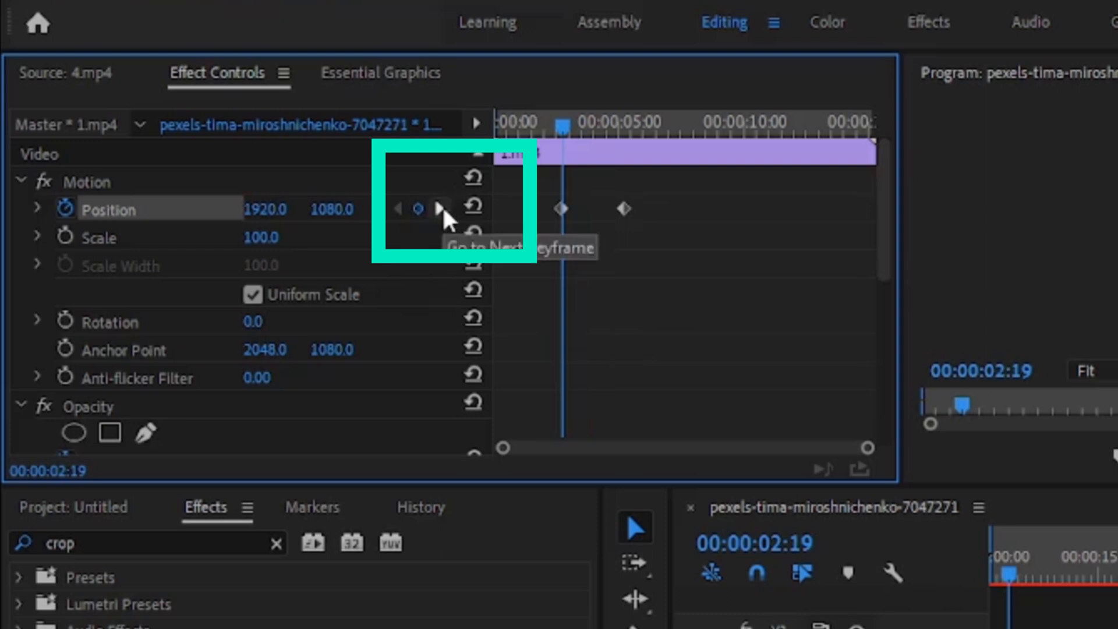
scroll("down", 3)
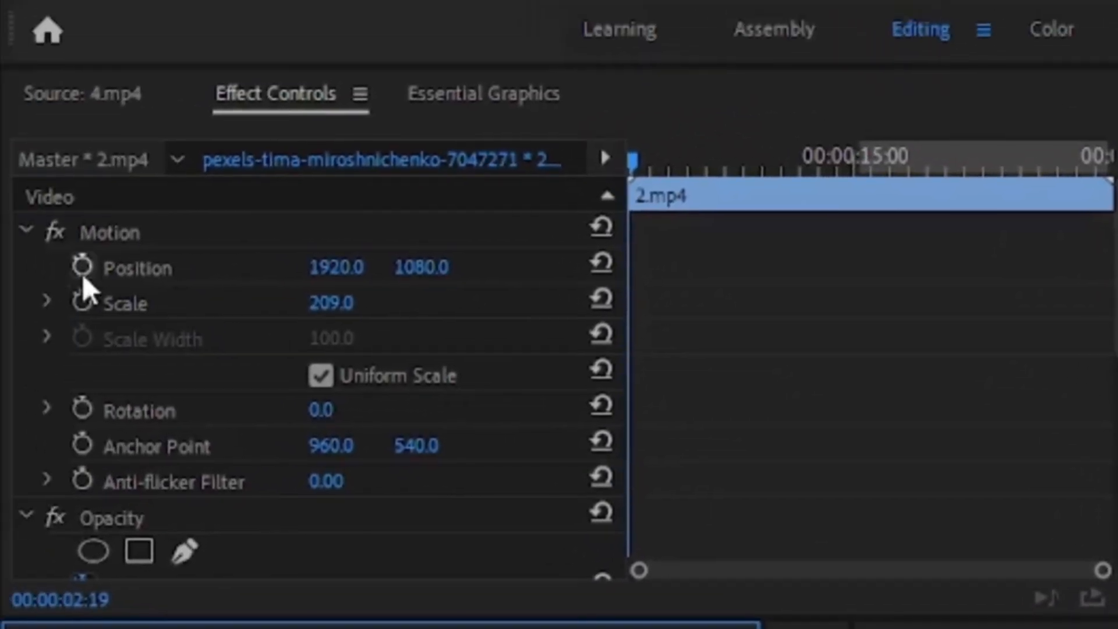
- Reselect 1.mp4 and jump to its 5:06 keyframe showing 25% left and right crop
scroll("down", 3)
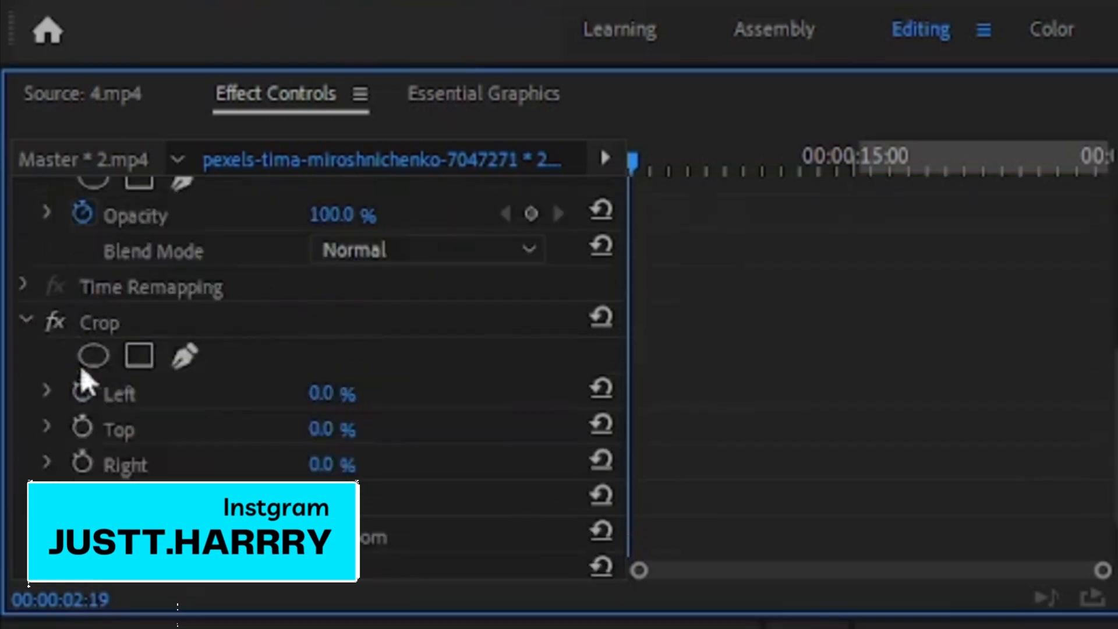
left_click(119, 393)
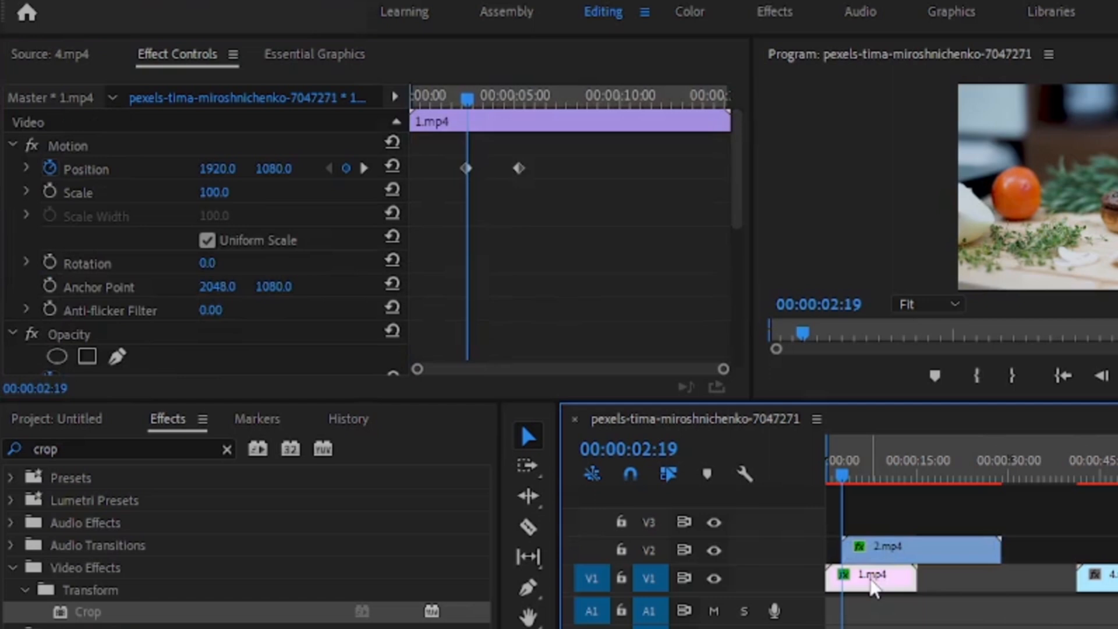
mouse_move(364, 168)
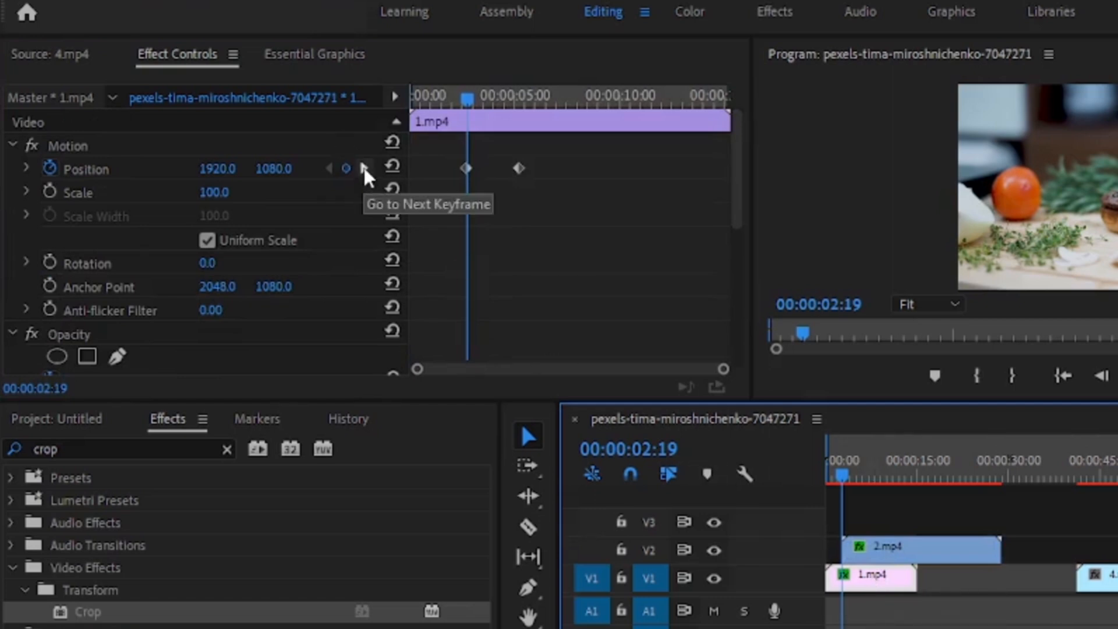
left_click(363, 167)
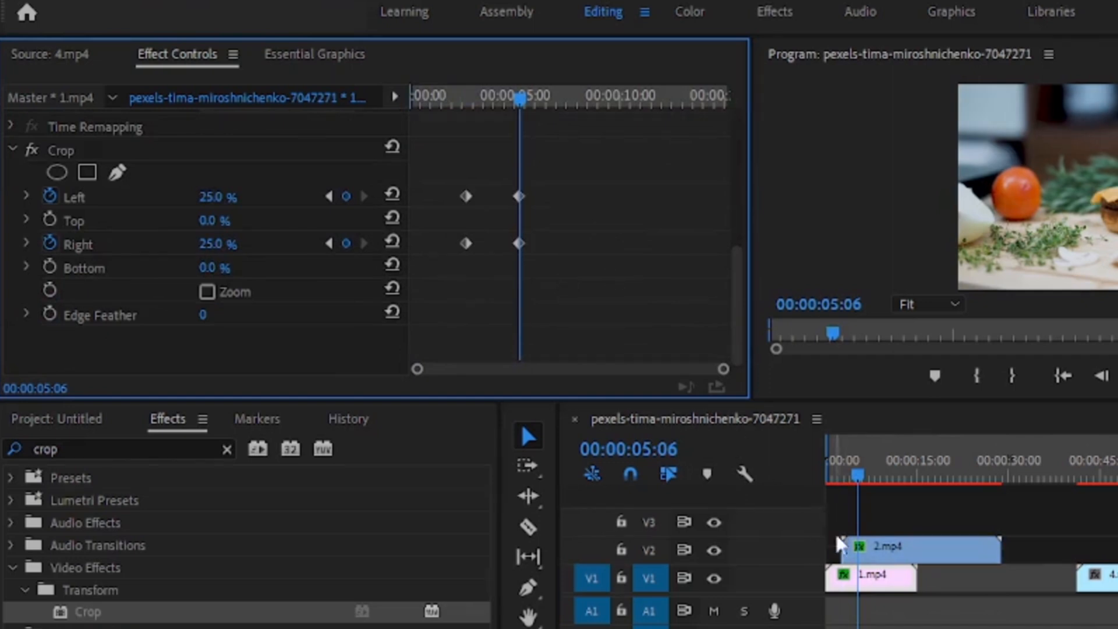
- Select 2.mp4 and set Crop Left and Right to 25 at 5:06
left_click(913, 548)
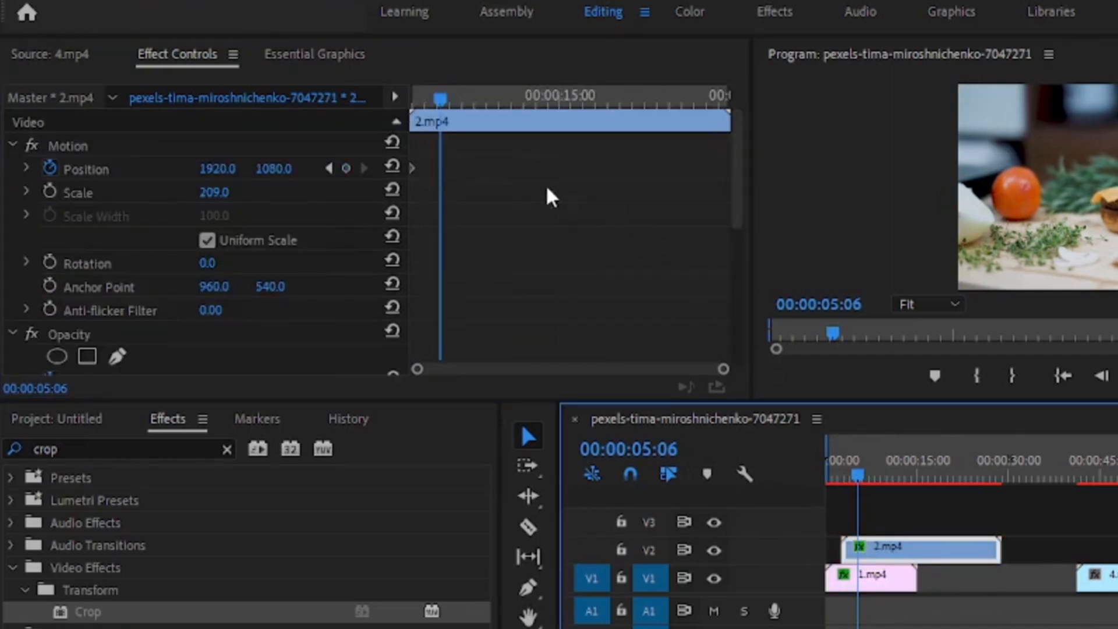
scroll("down", 3)
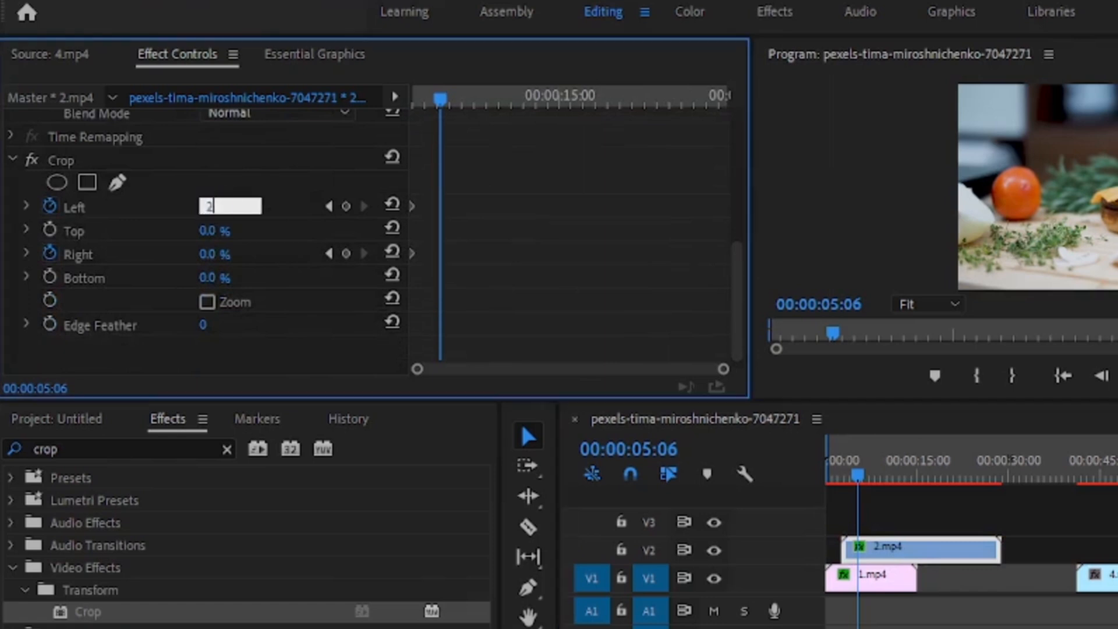
type("25")
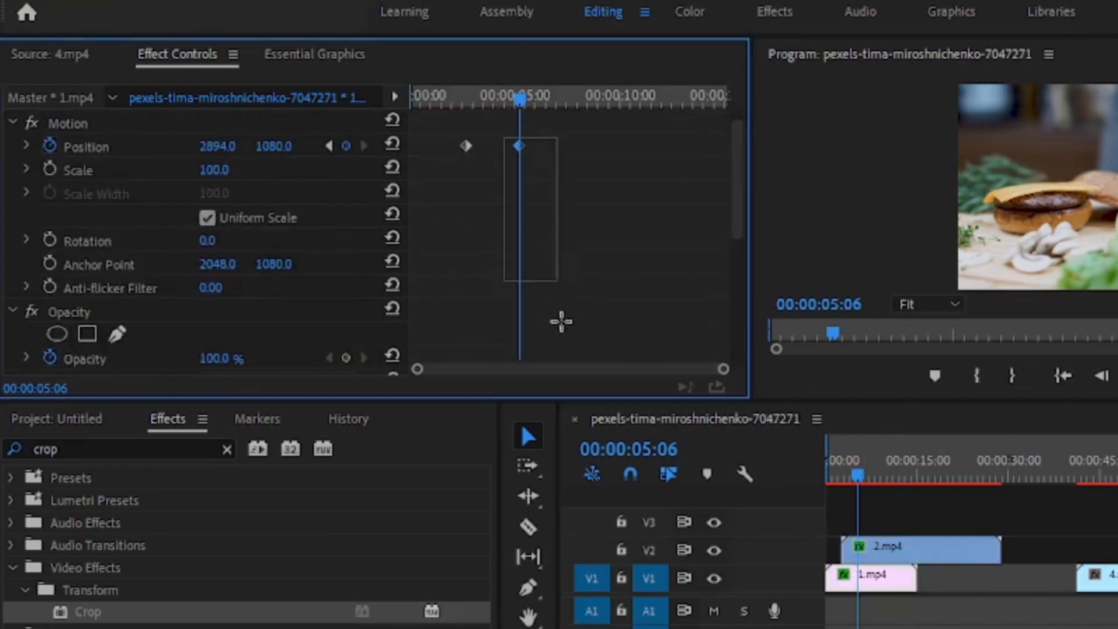
- Apply eased temporal interpolation to 1.mp4's crop keyframes
scroll("down", 3)
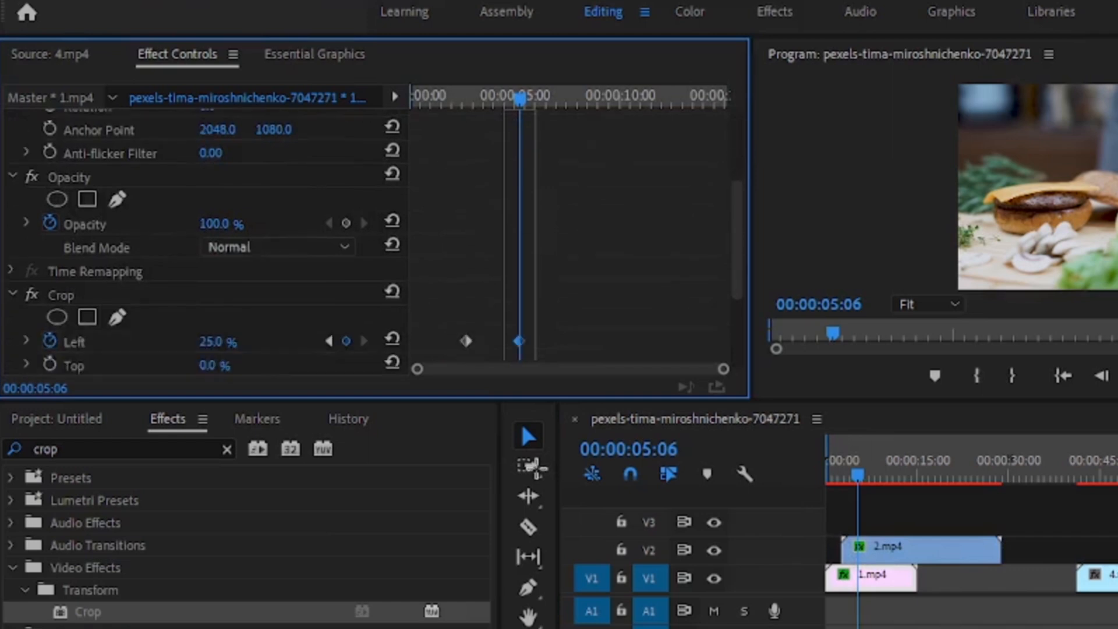
right_click(520, 319)
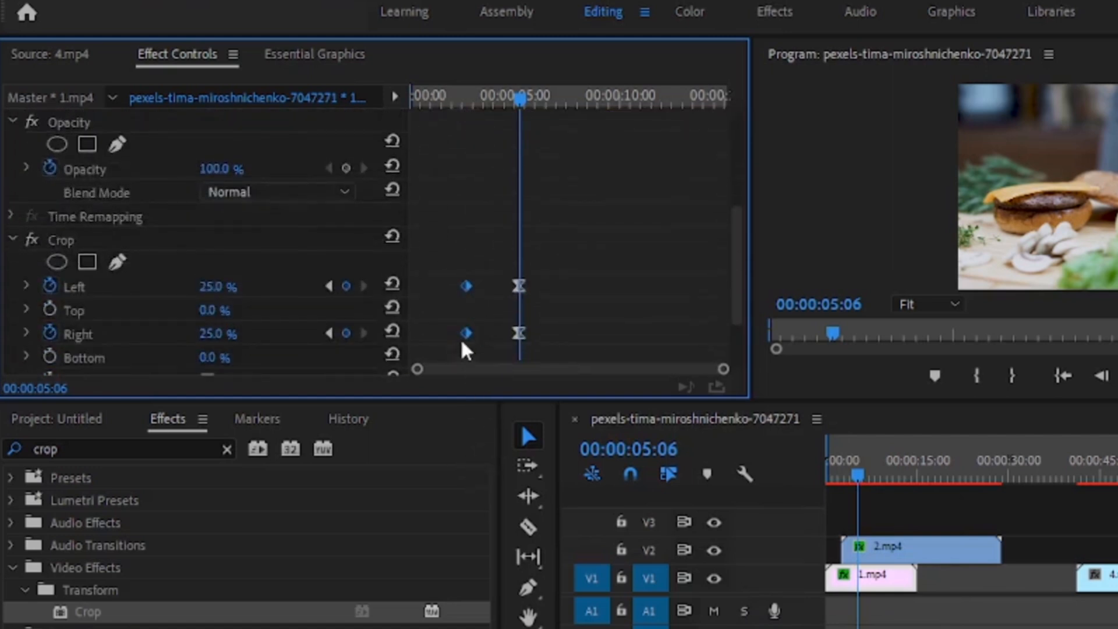
right_click(467, 333)
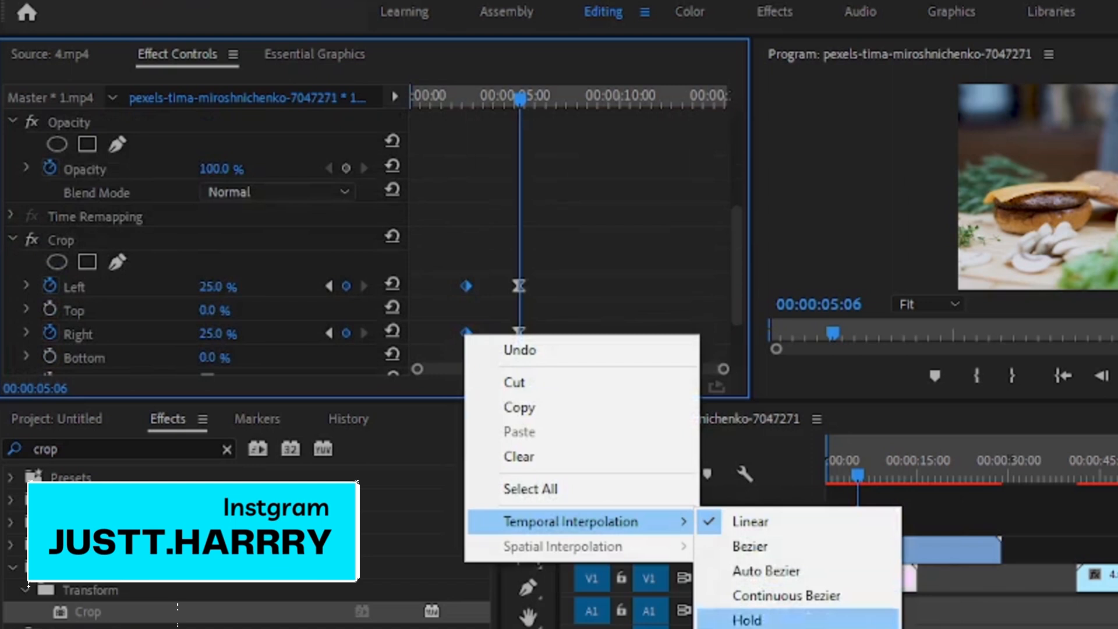
left_click(745, 617)
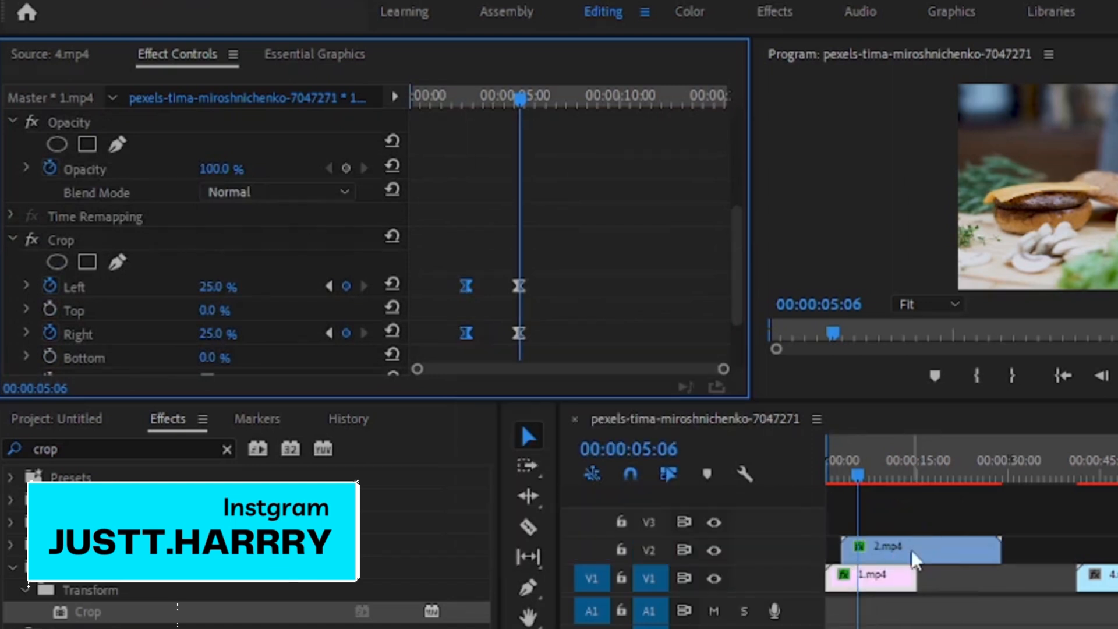
- Select 2.mp4 to ease its crop keyframes the same way
left_click(920, 549)
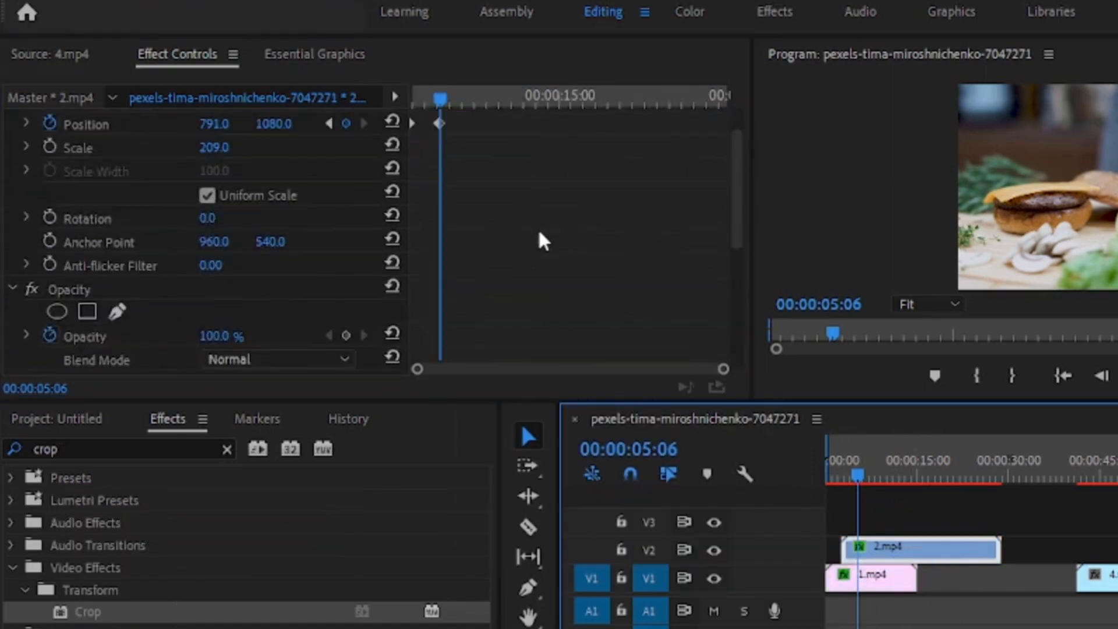
scroll("down", 3)
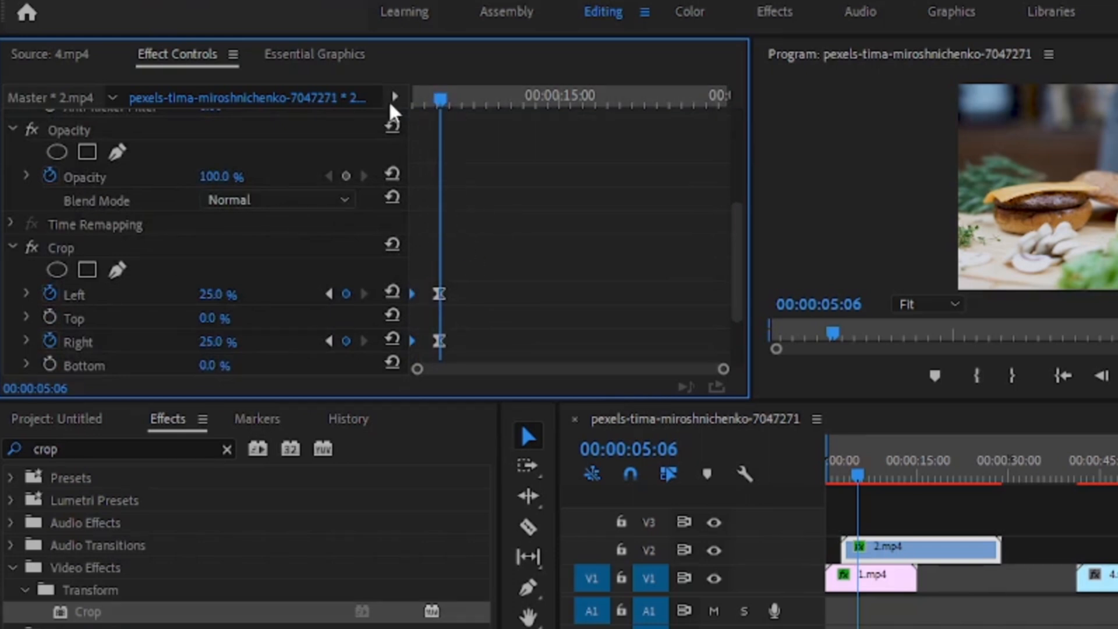
mouse_move(395, 111)
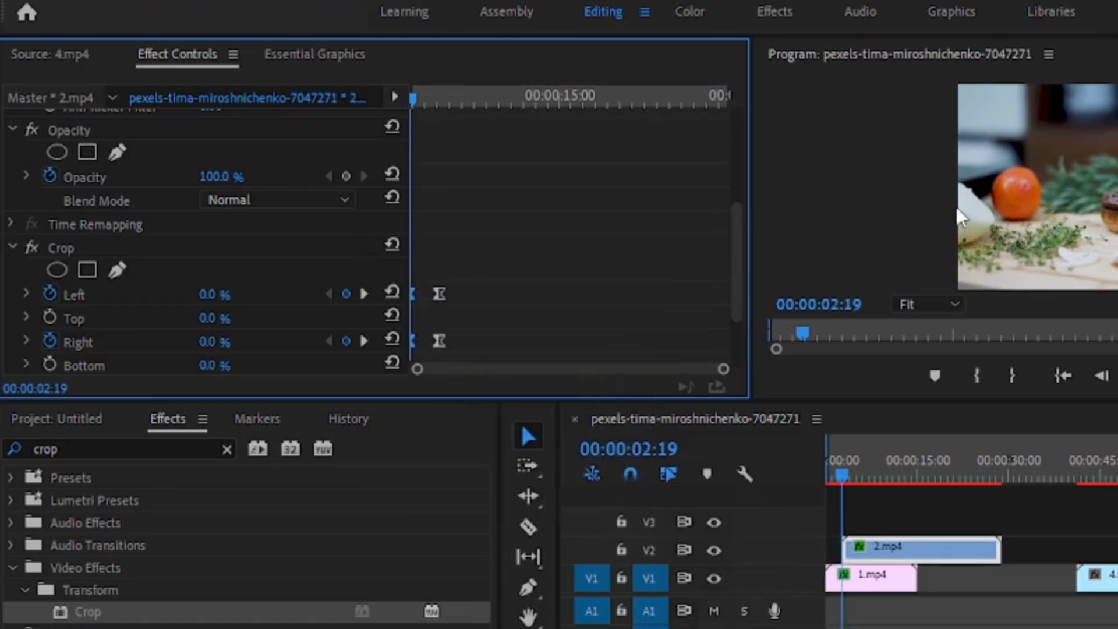
mouse_move(963, 521)
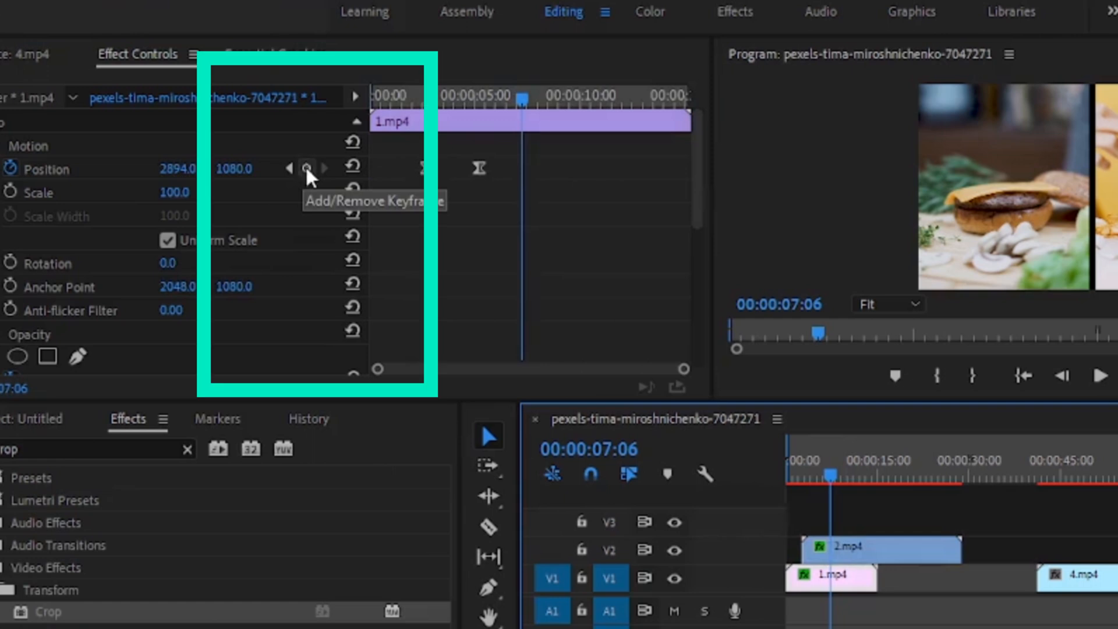
- Add 7:06 keyframes to 1.mp4's position, opacity and crop, then move to 2.mp4's keyframes
left_click(308, 167)
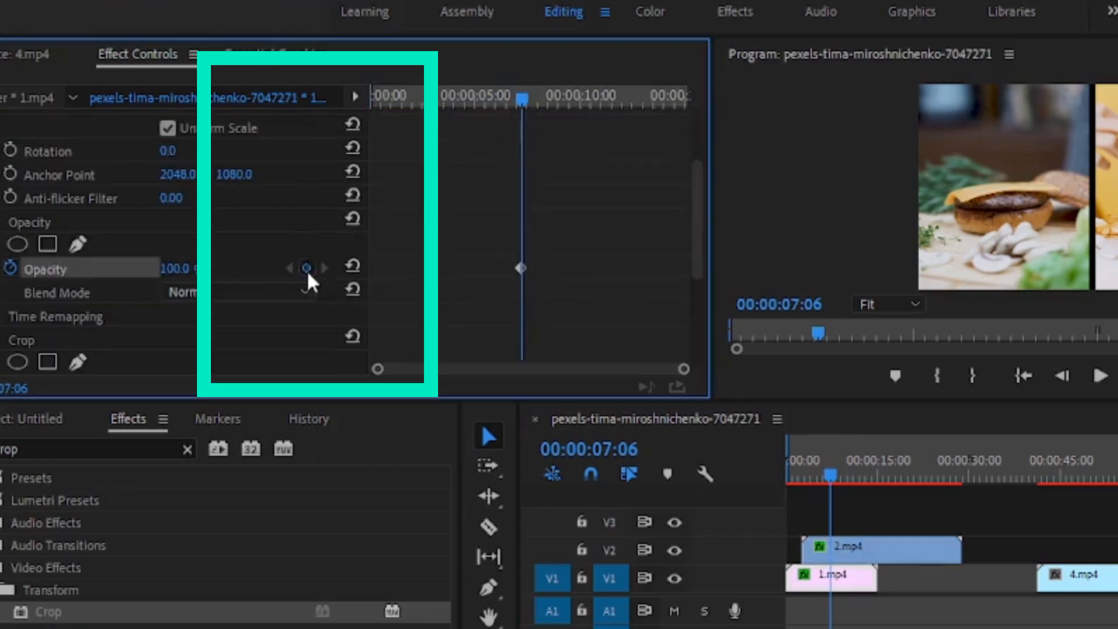
scroll("down", 3)
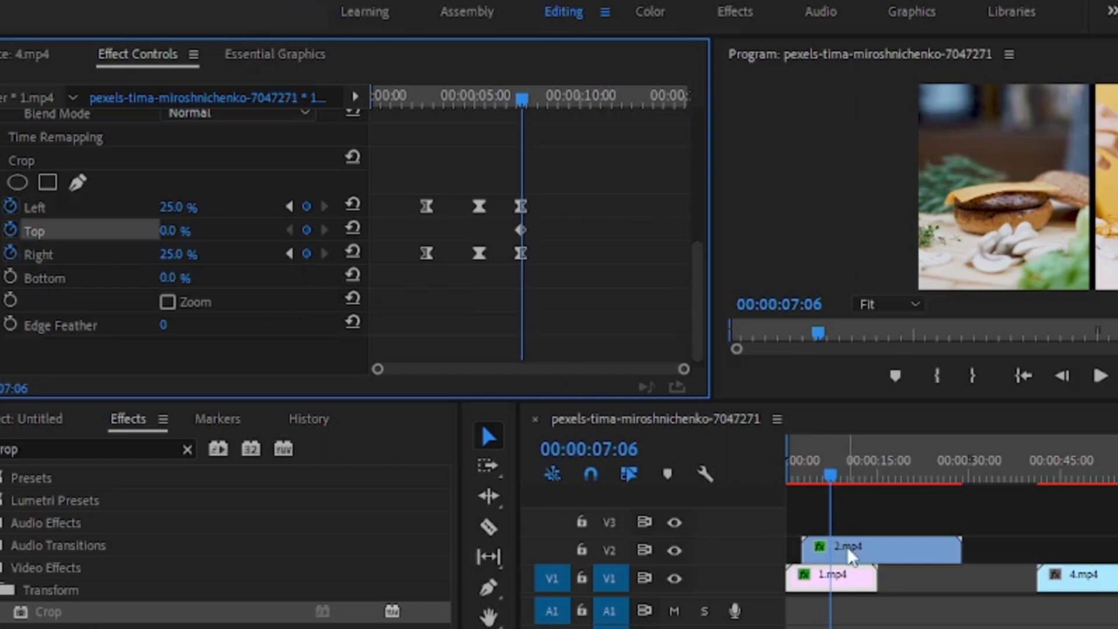
left_click(881, 548)
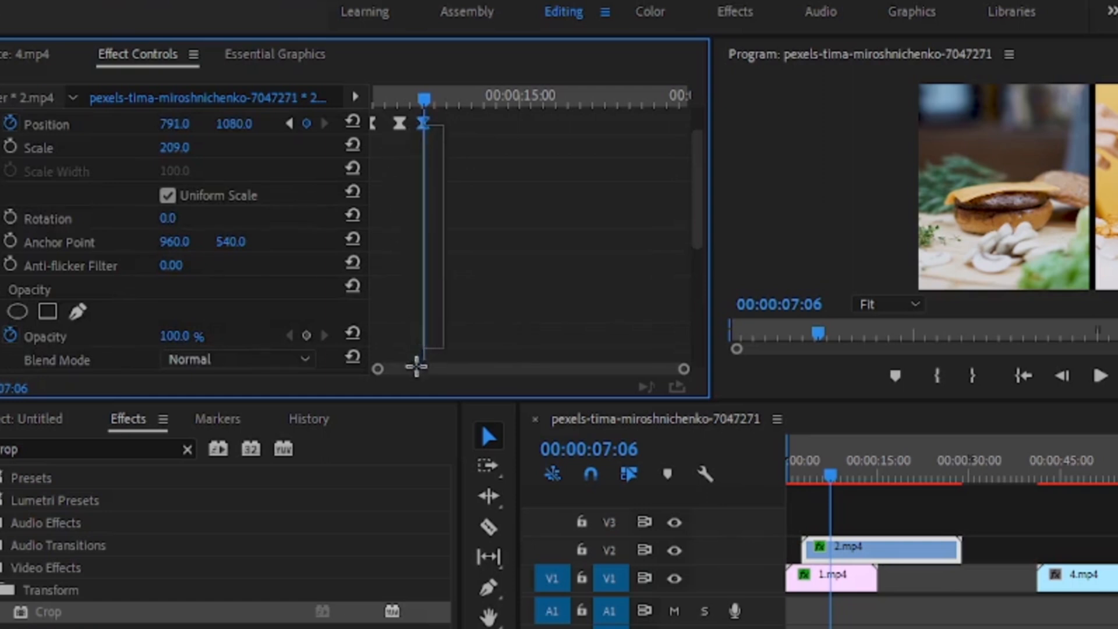
- Ease out 2.mp4's crop keyframes, then bring up 1.mp4's crop keyframes for the same
scroll("down", 3)
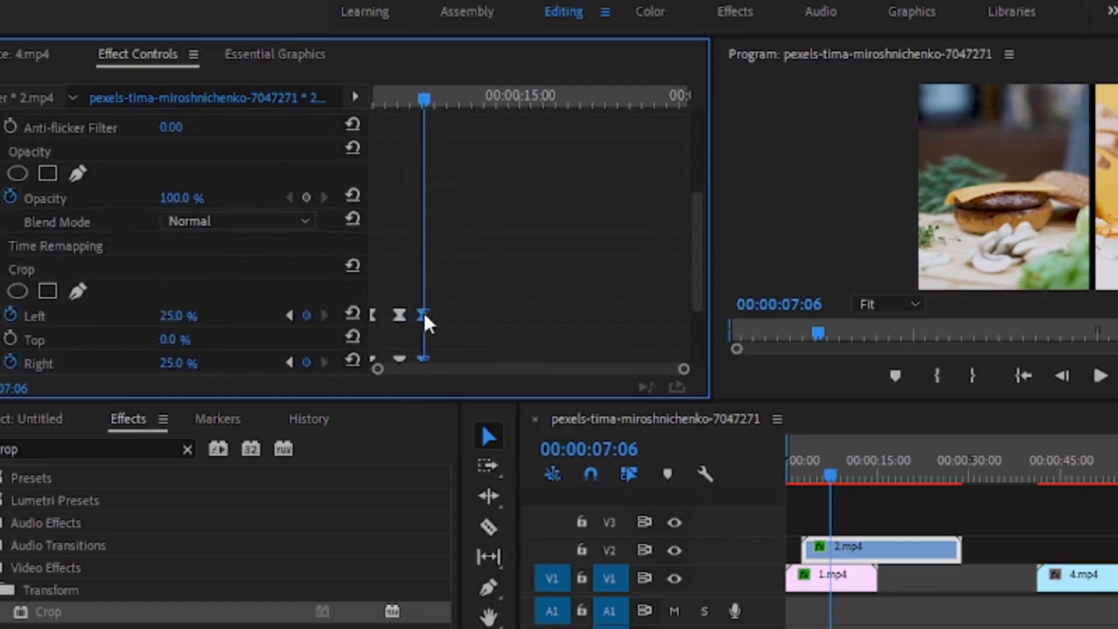
right_click(424, 316)
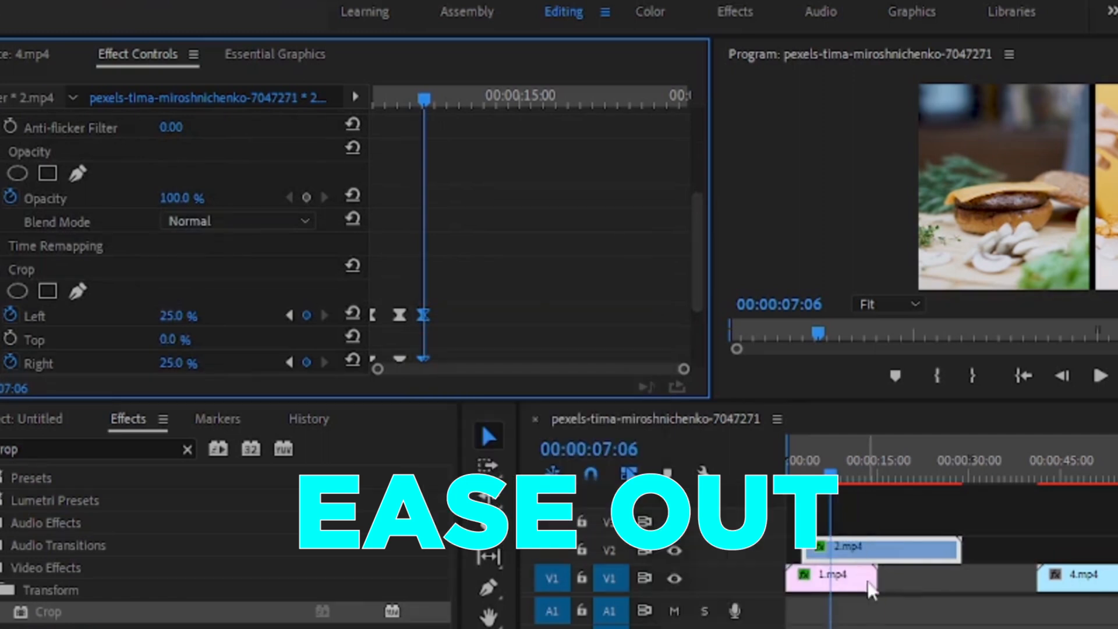
left_click(830, 576)
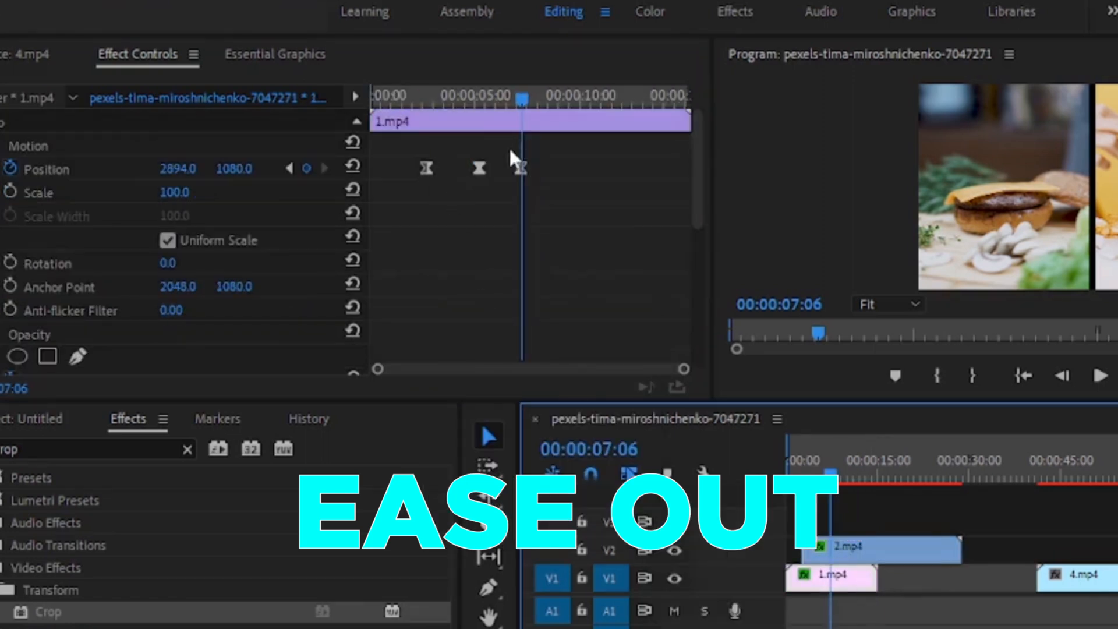
scroll("down", 3)
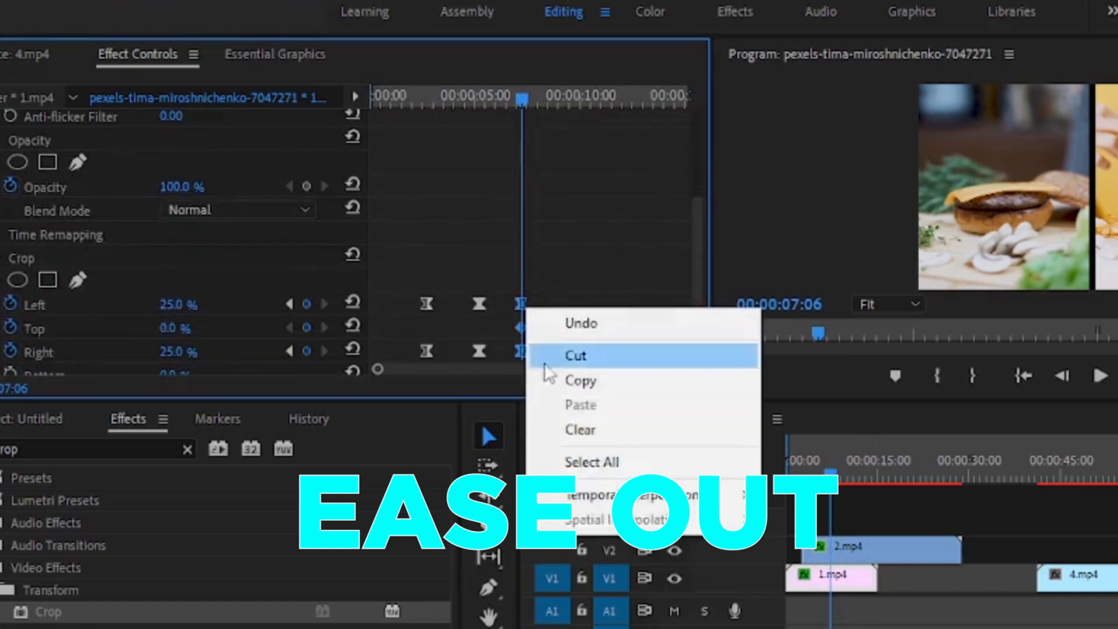
mouse_move(630, 494)
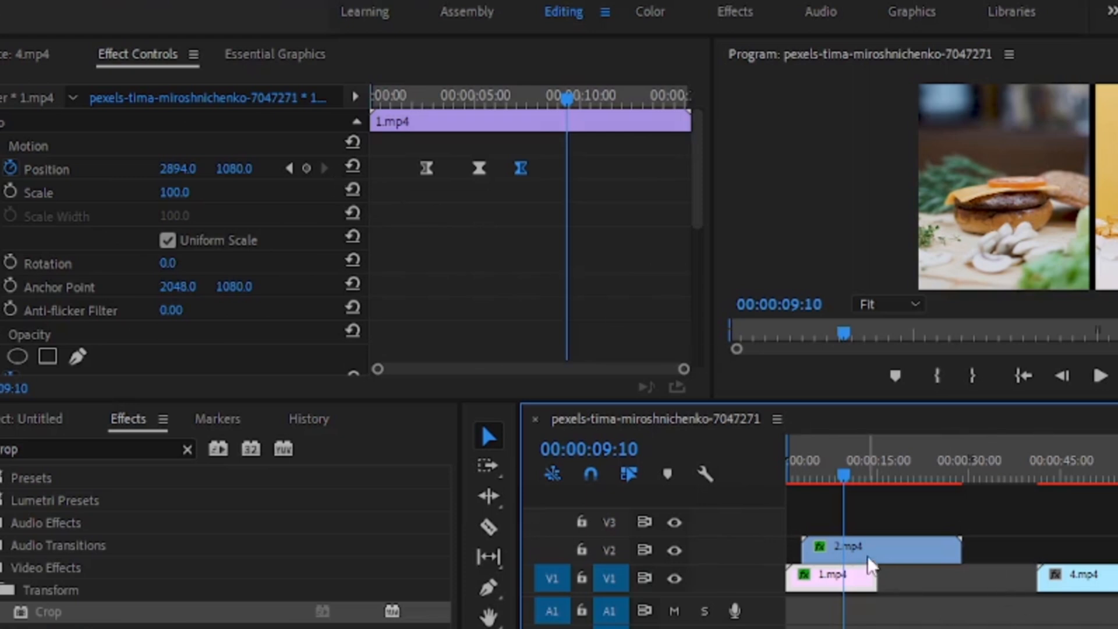
- On 2.mp4 adjust Crop Right and scrub Position X to 420 at 9:10, creating a keyframe
left_click(879, 549)
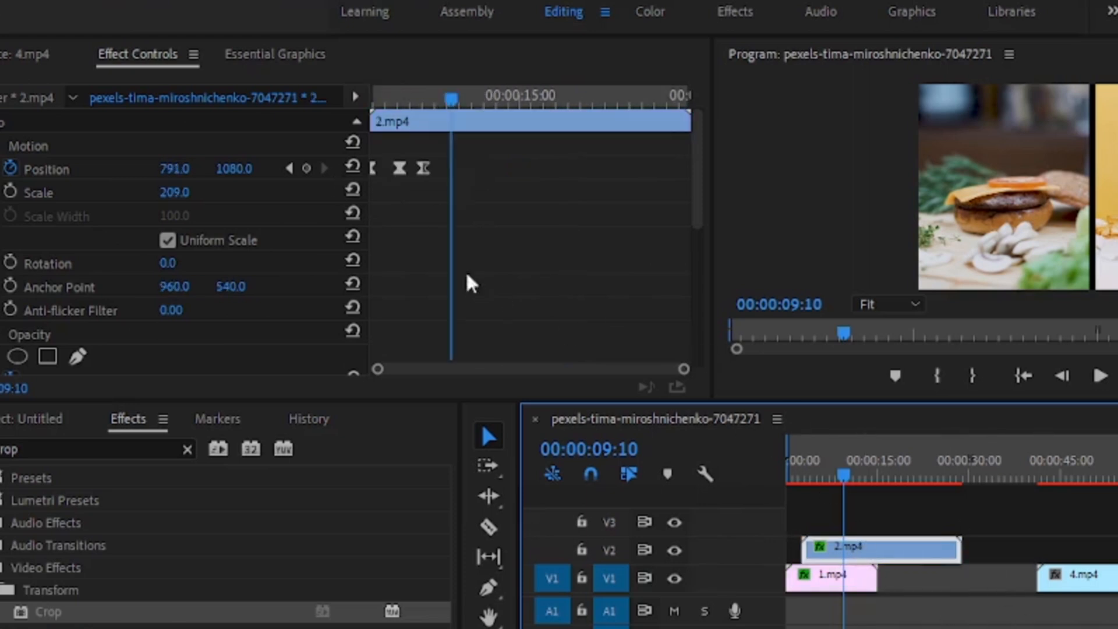
scroll("down", 3)
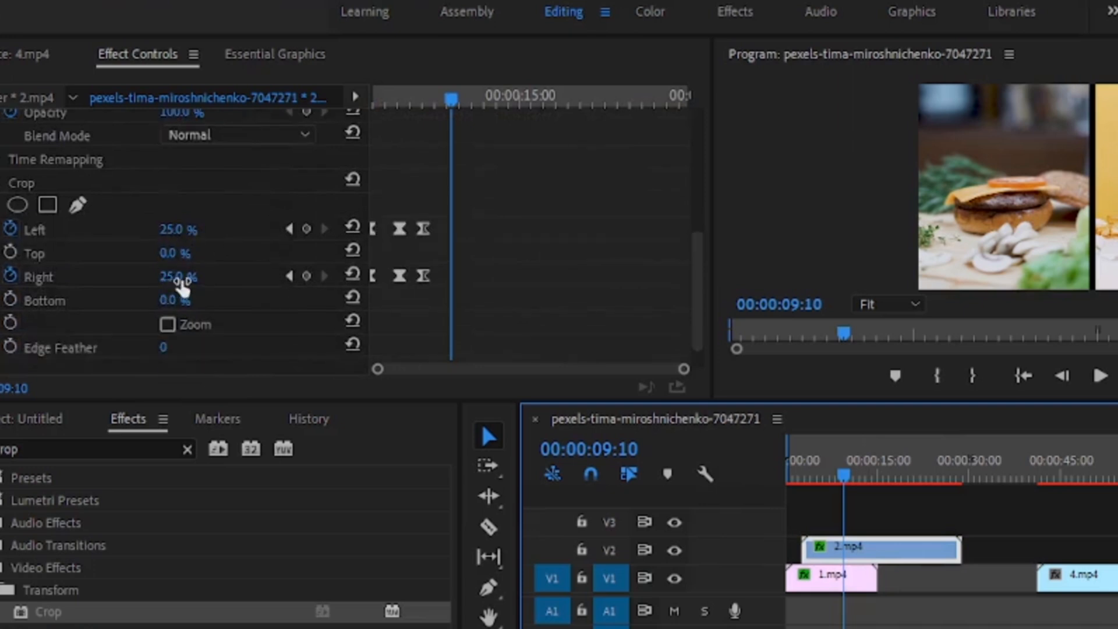
double_click(177, 277)
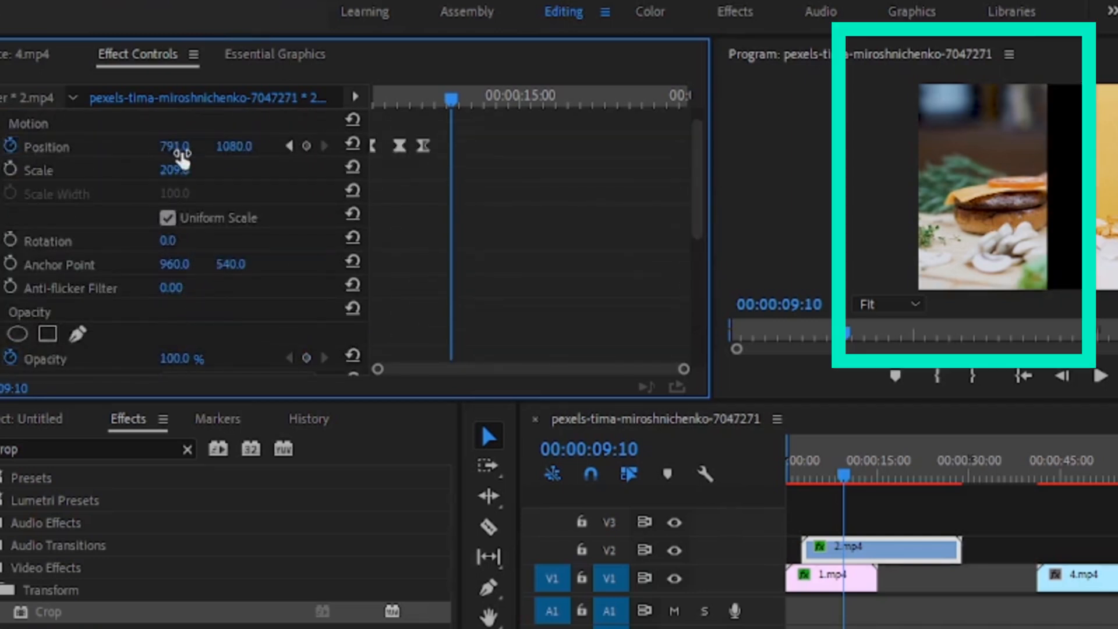
left_click_drag(173, 147, 173, 147)
type("420")
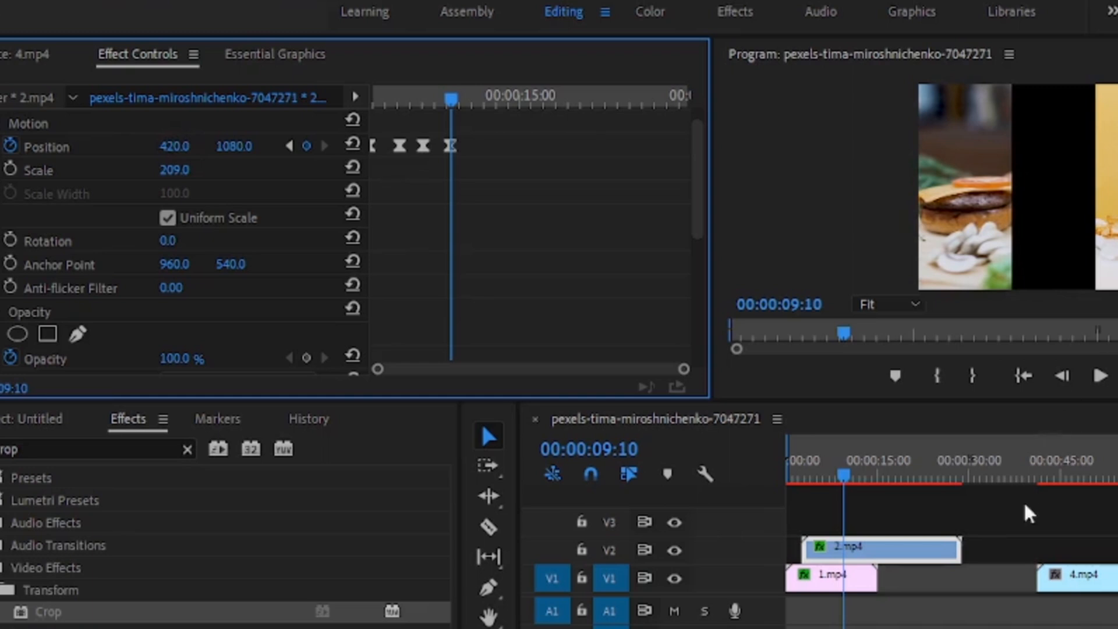
- Lower 1.mp4's Position Y at 9:10 into the lower right and ease into that keyframe
left_click(831, 576)
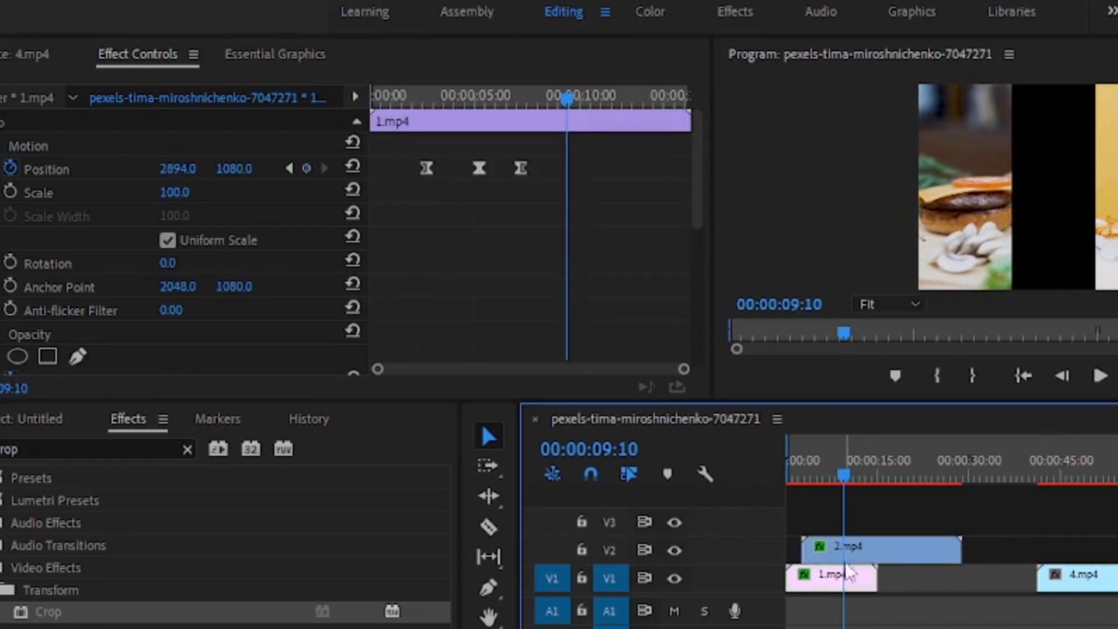
scroll("down", 3)
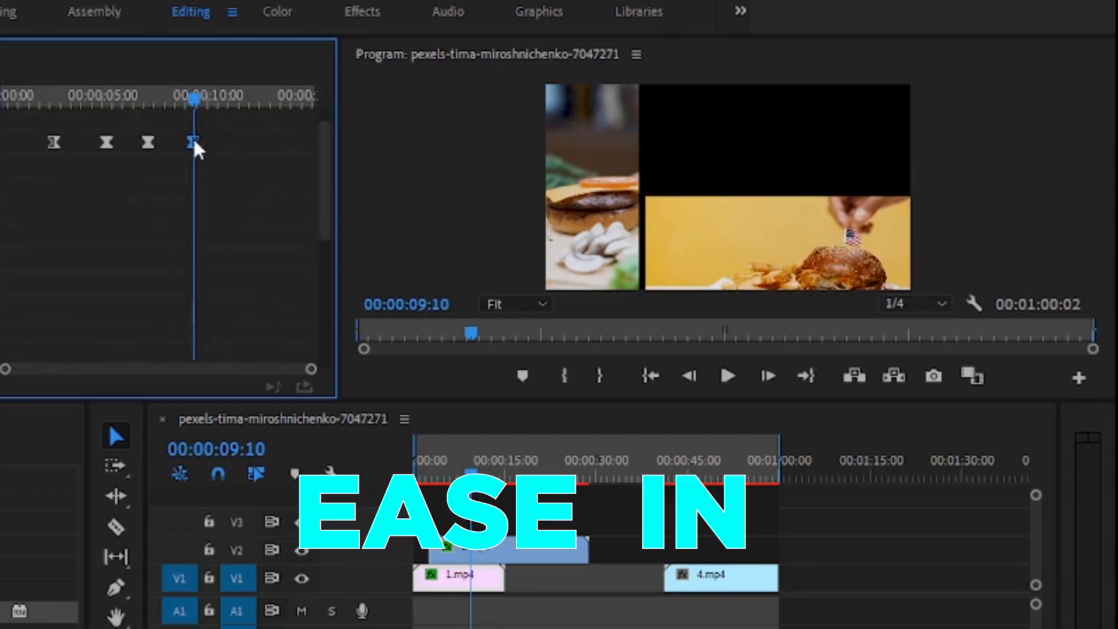
right_click(194, 142)
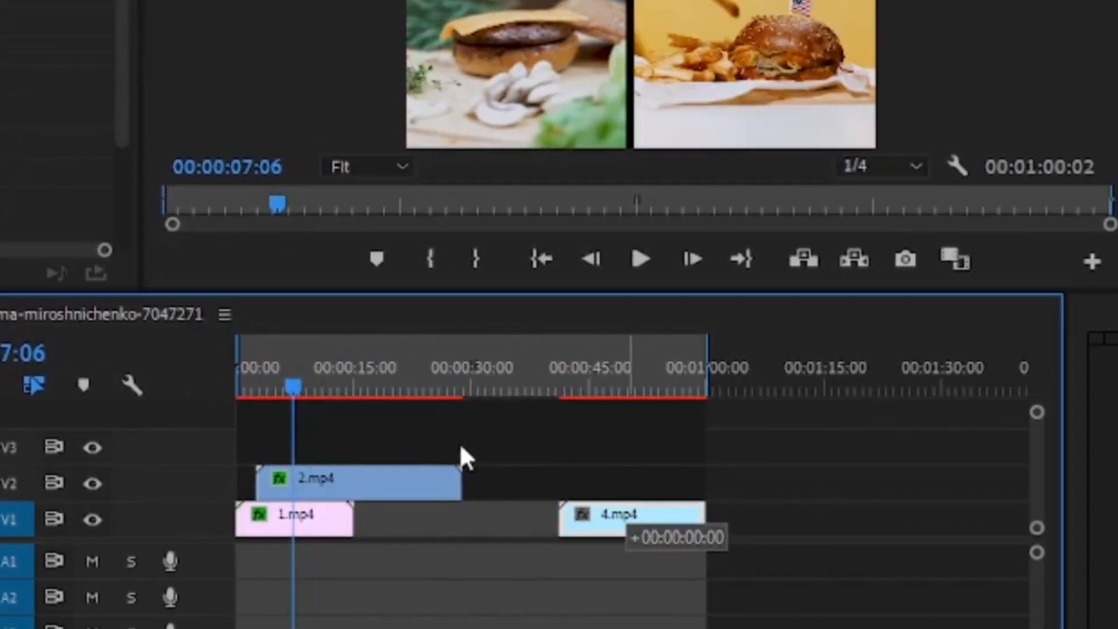
- Move 4.mp4 from V1 up onto V3 above 2.mp4
left_click_drag(628, 513, 363, 443)
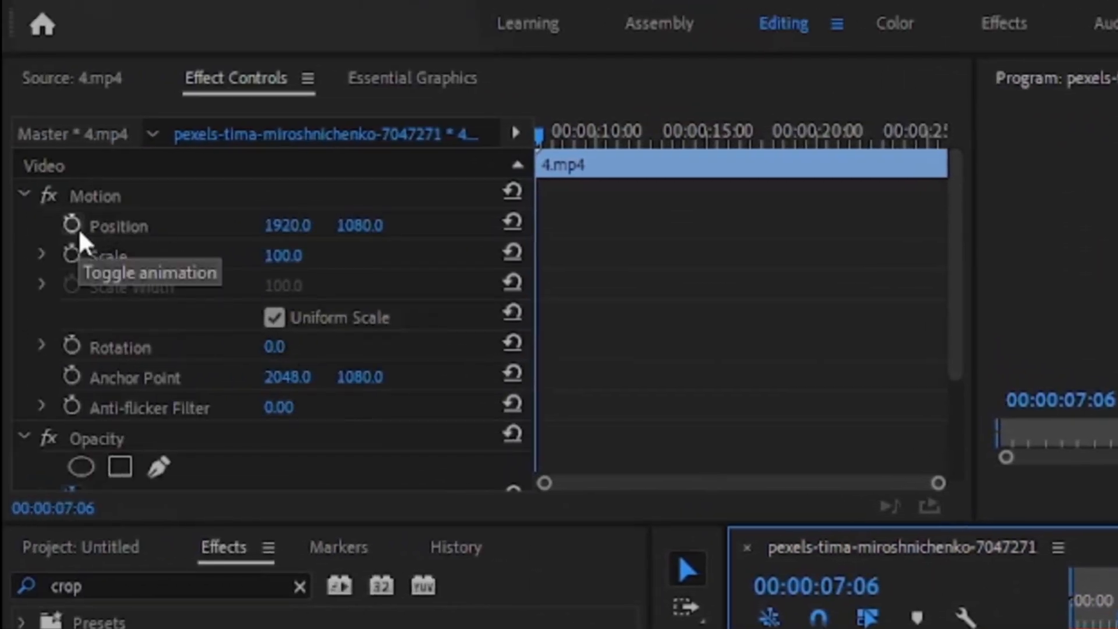
mouse_move(82, 235)
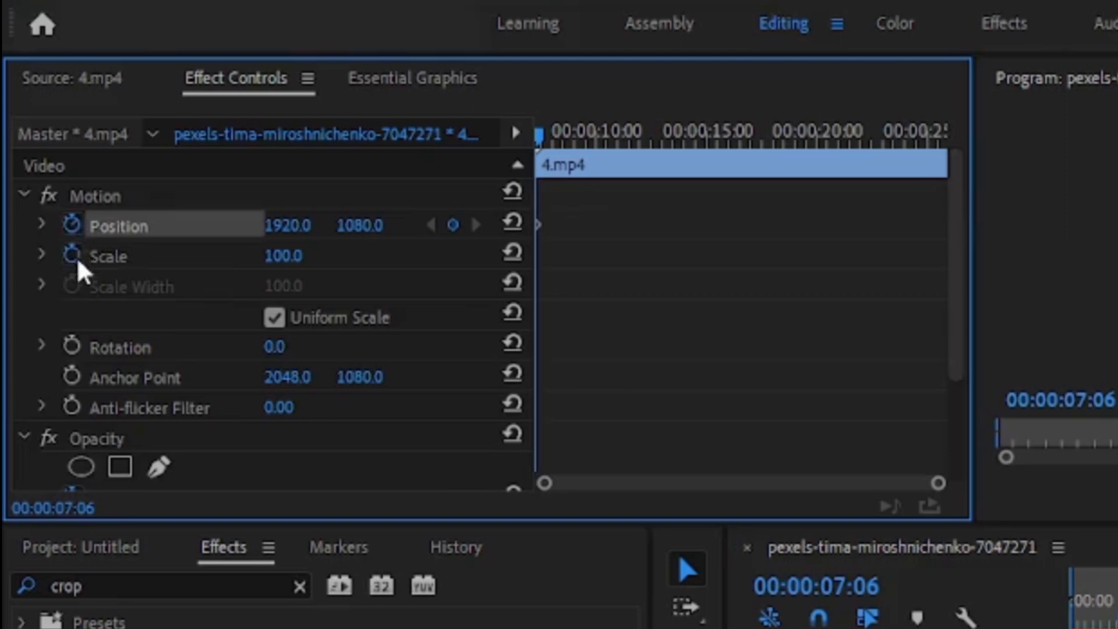
mouse_move(299, 235)
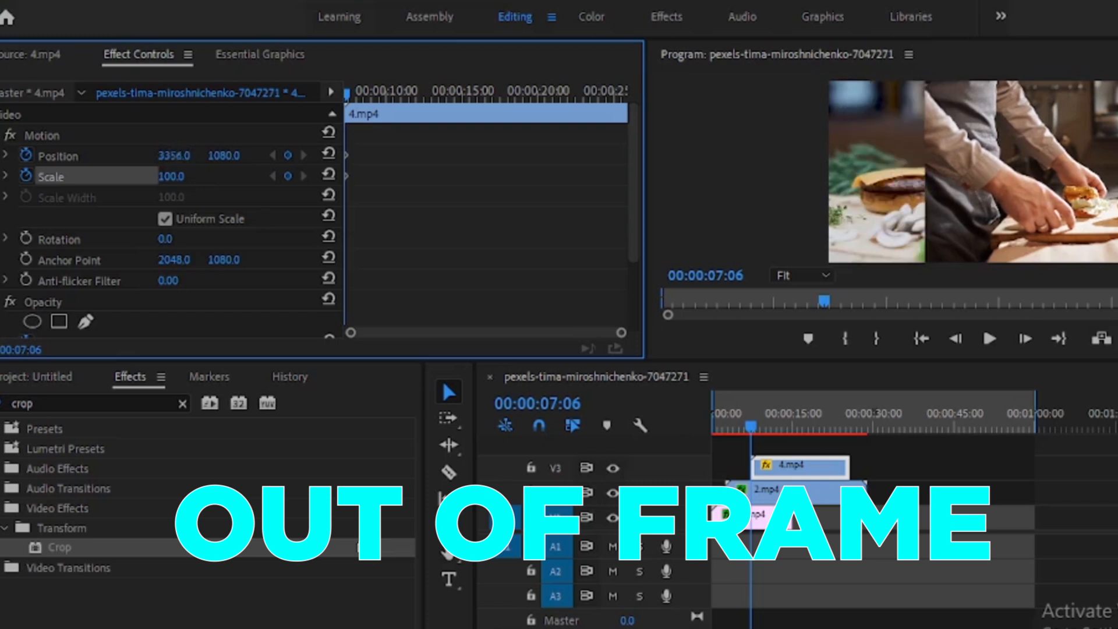
- Scrub 4.mp4's keyframed Position to 6441, -1118 so it sits off-frame at 7:06
left_click_drag(173, 155, 185, 155)
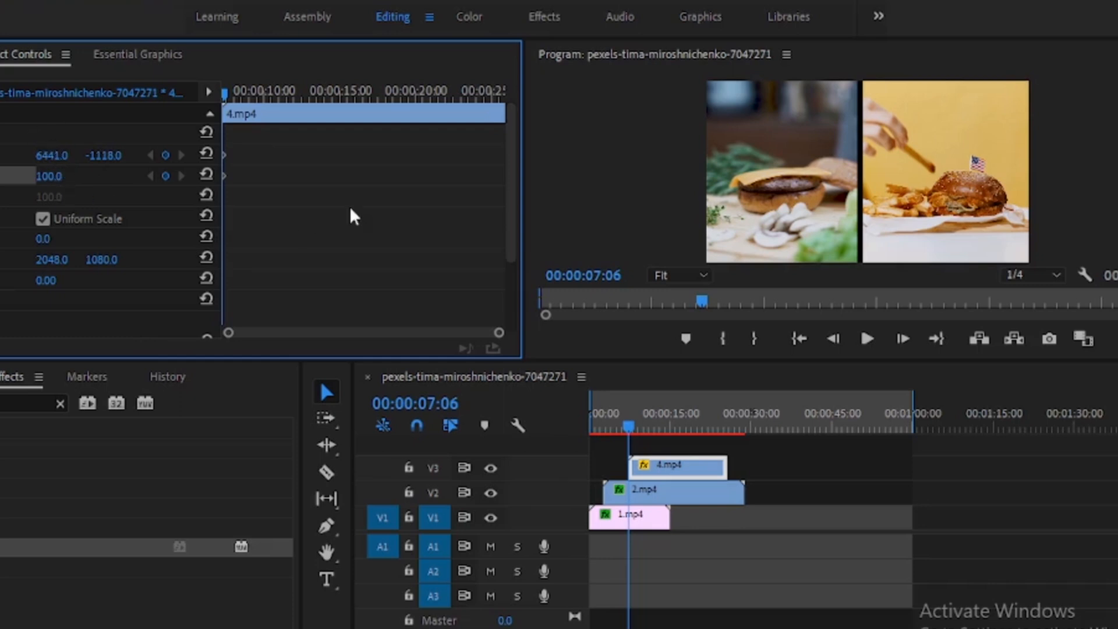
mouse_move(637, 533)
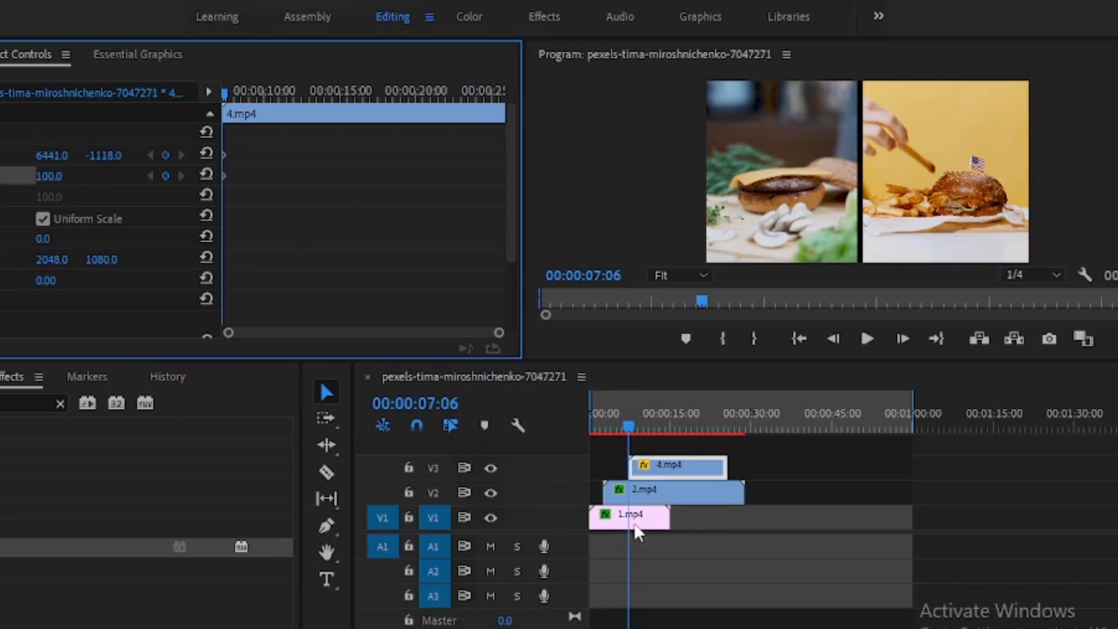
- Locate clip 1.mp4's last keyframe at 00:00:09:10 and return to clip 4.mp4's settings
left_click(629, 515)
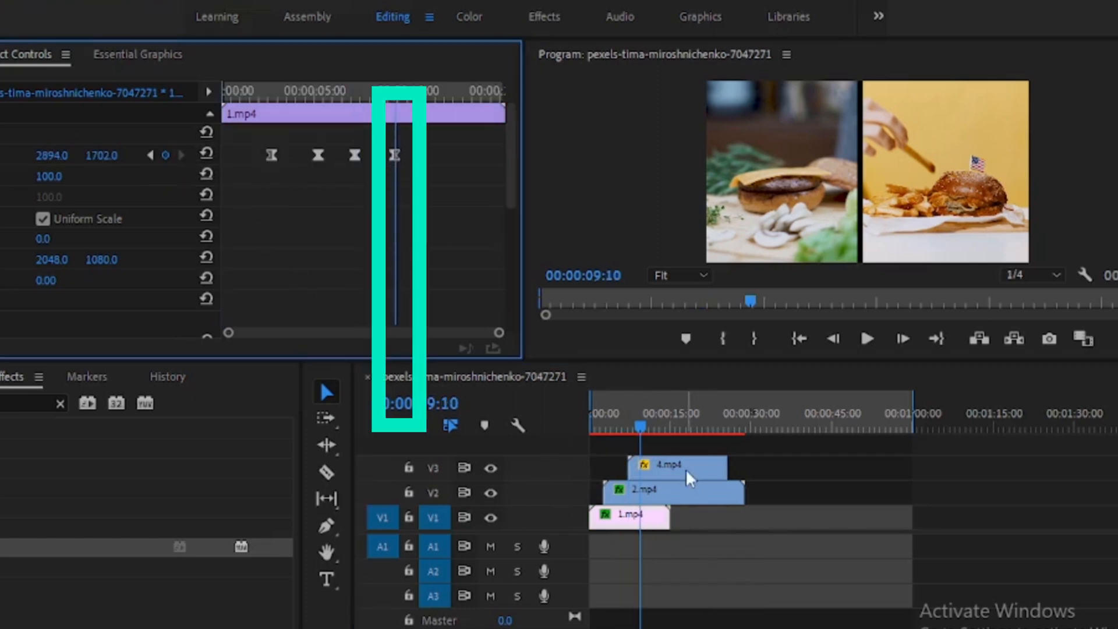
left_click(675, 467)
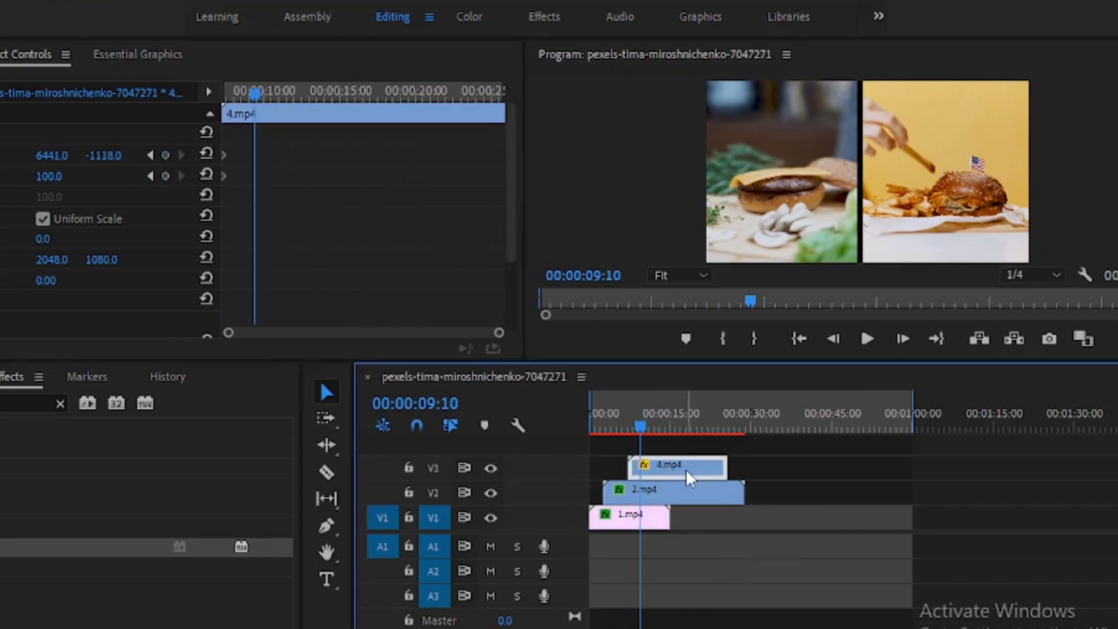
mouse_move(137, 169)
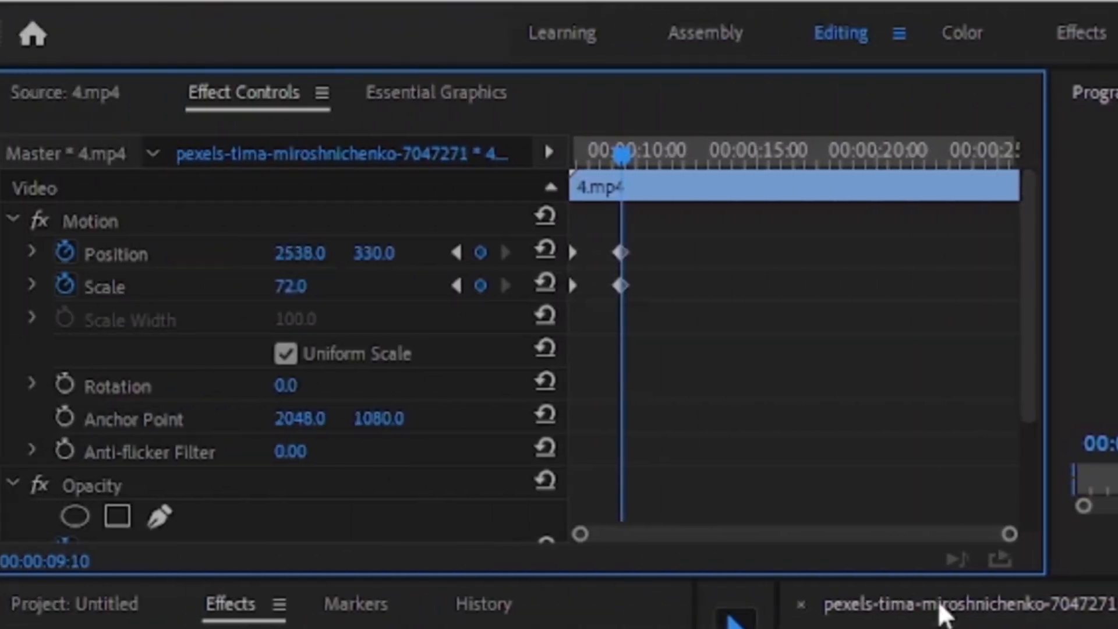
mouse_move(713, 310)
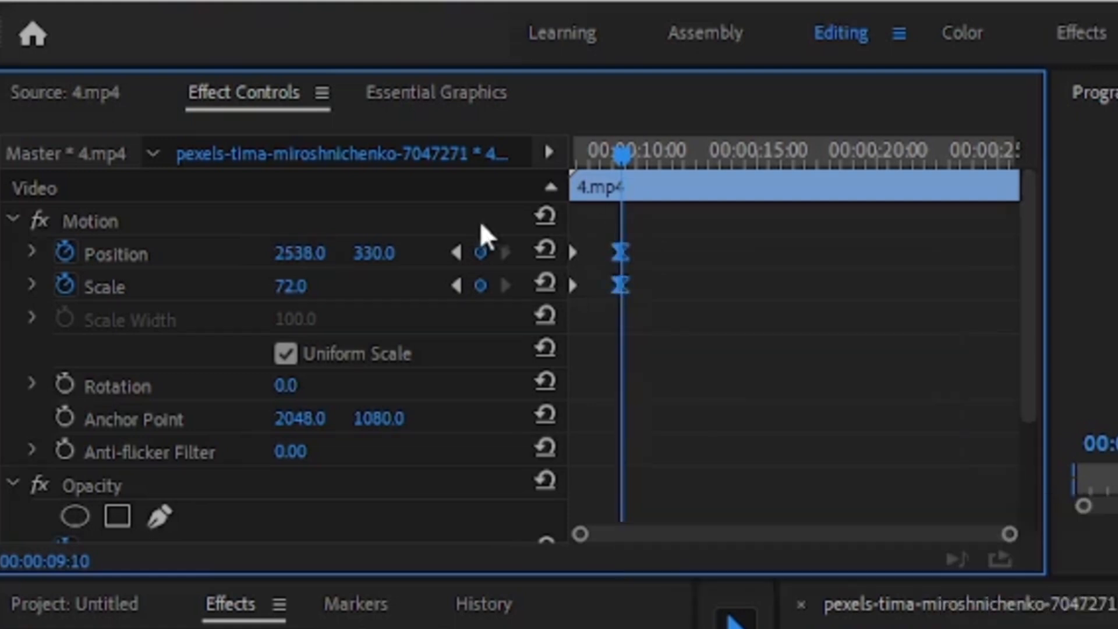
- Select all of clip 4.mp4's keyframes to apply temporal easing
right_click(620, 286)
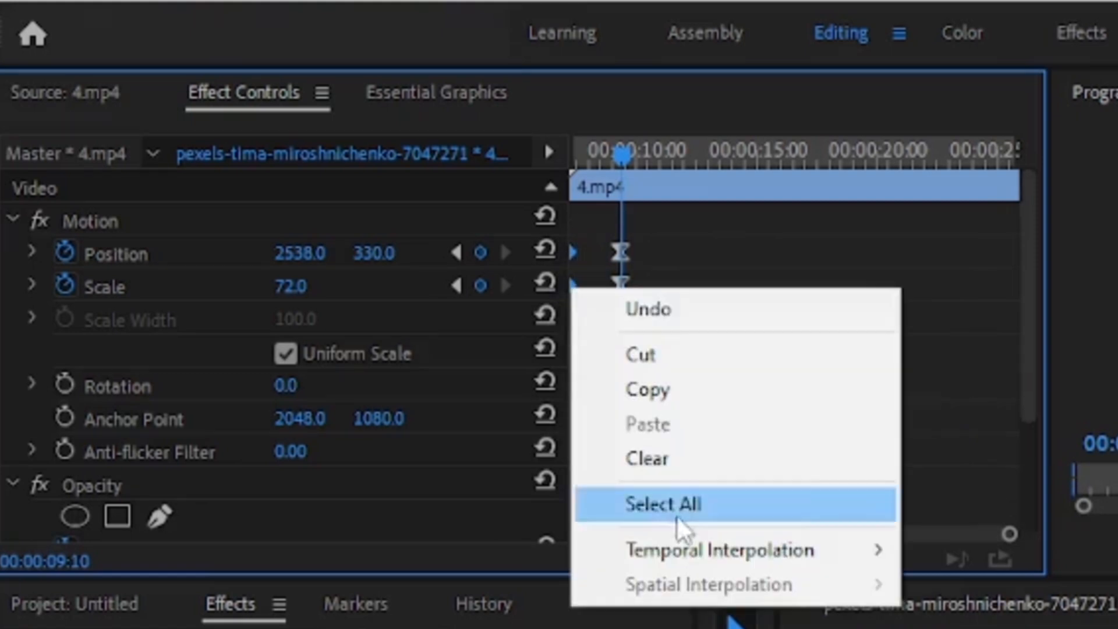
left_click(663, 504)
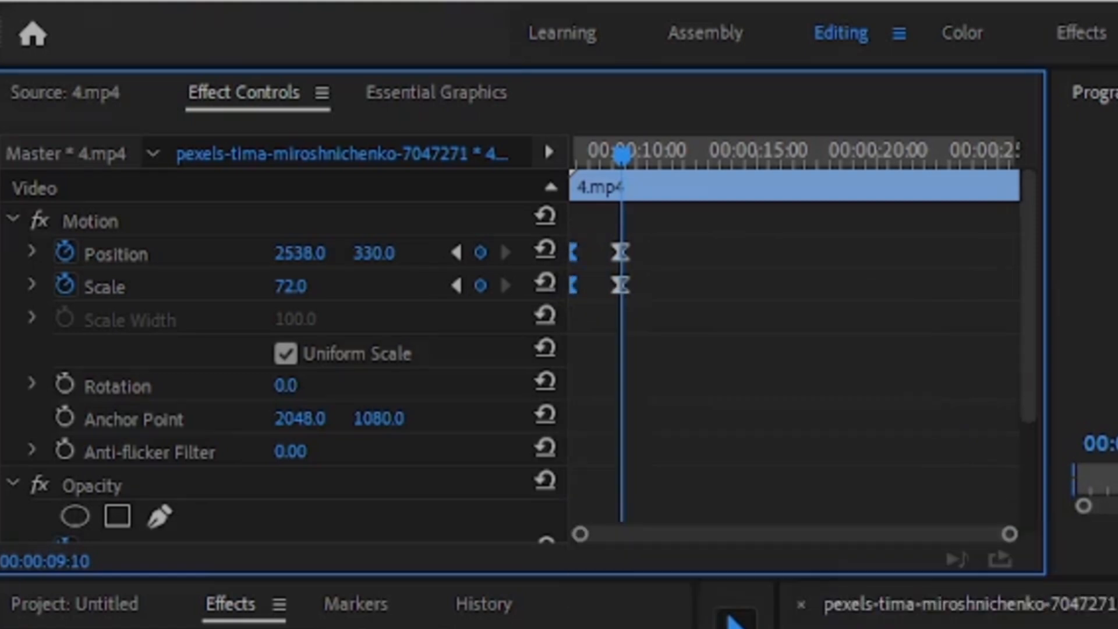